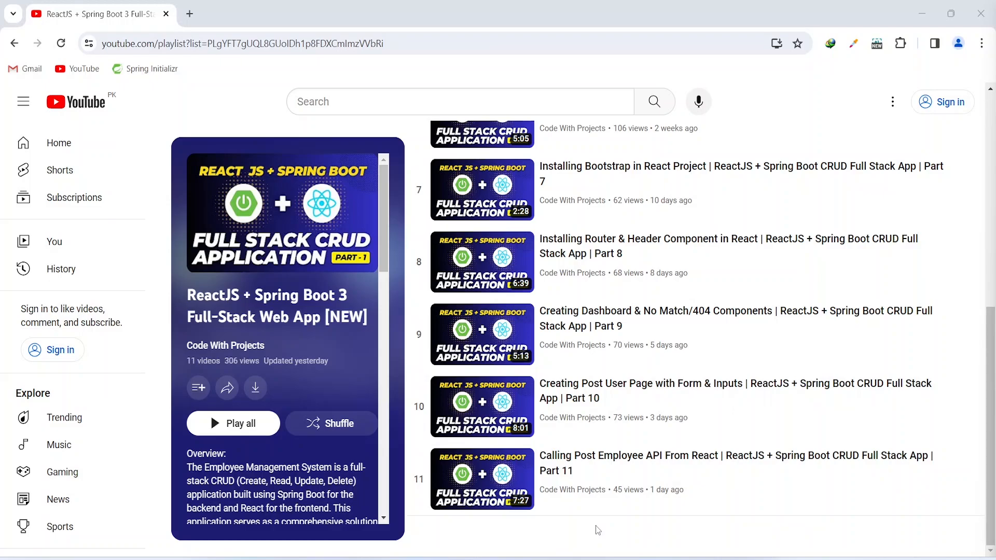
{"action": "mouse_move", "coordinate": [607, 527]}
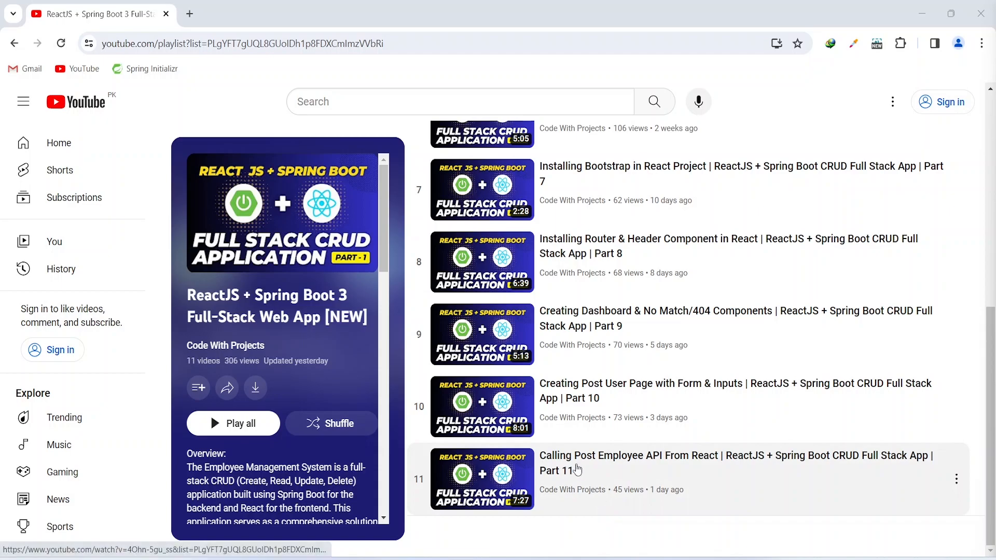
{"action": "mouse_move", "coordinate": [662, 471]}
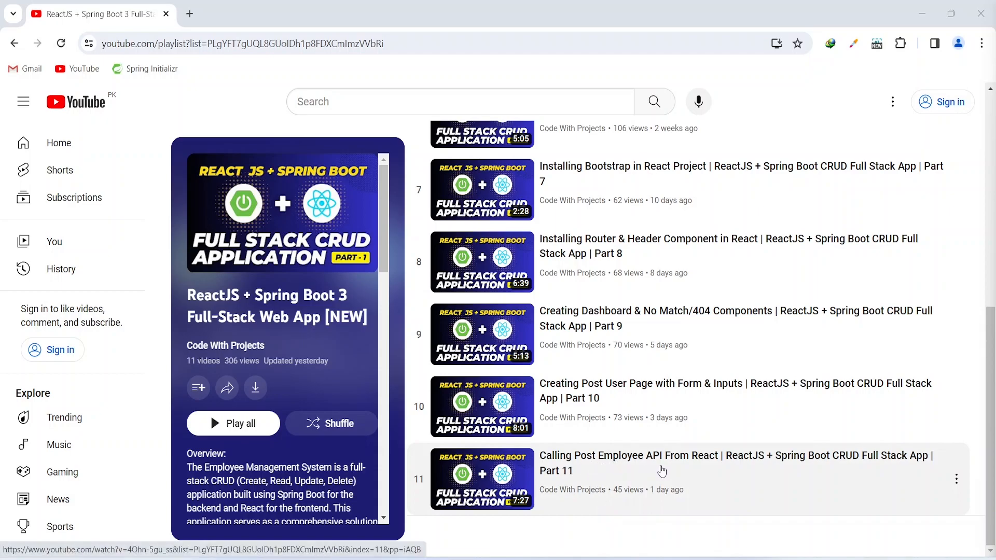
{"action": "mouse_move", "coordinate": [689, 471]}
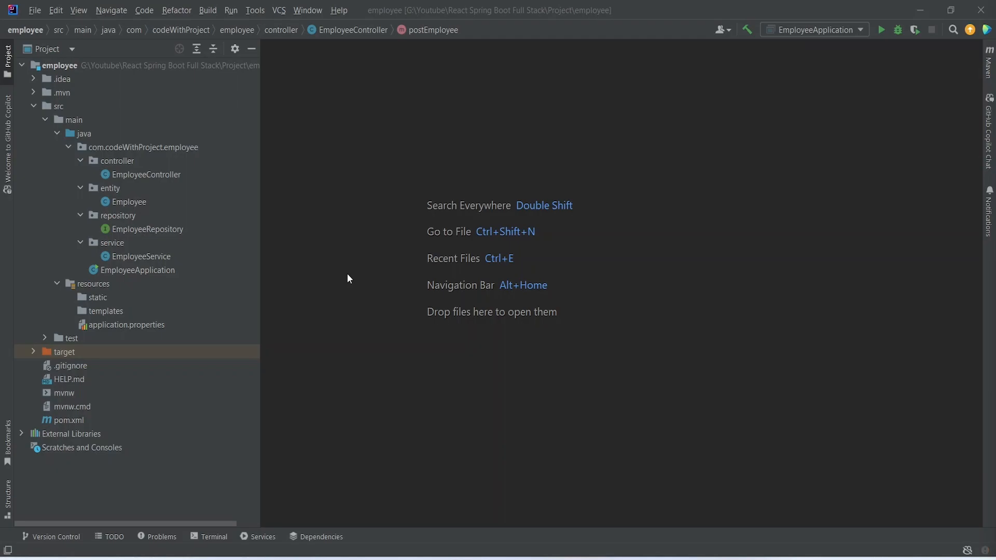
{"action": "mouse_move", "coordinate": [311, 263]}
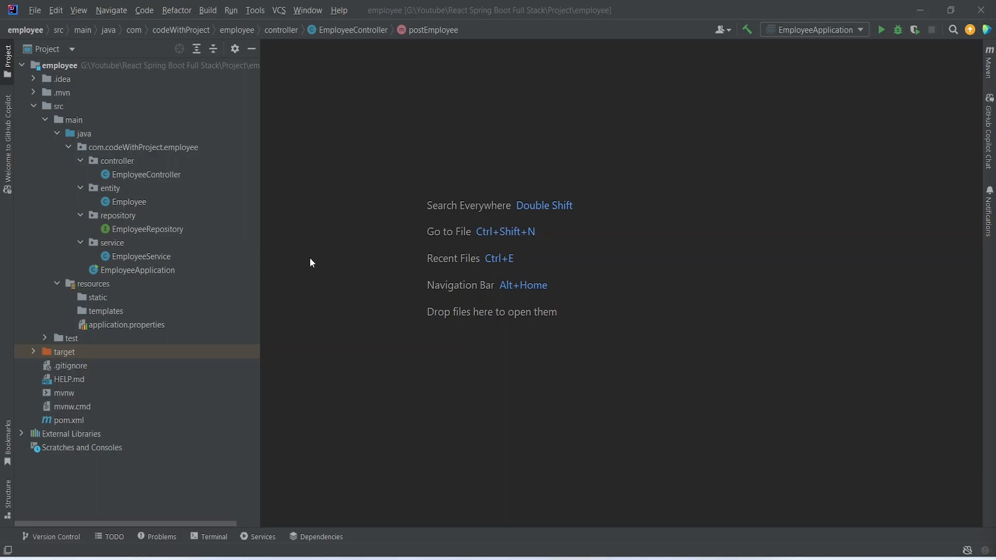
Open EmployeeService and declare an empty public List<Employee> getAllEmployees() method.
{"action": "double_click", "coordinate": [139, 255]}
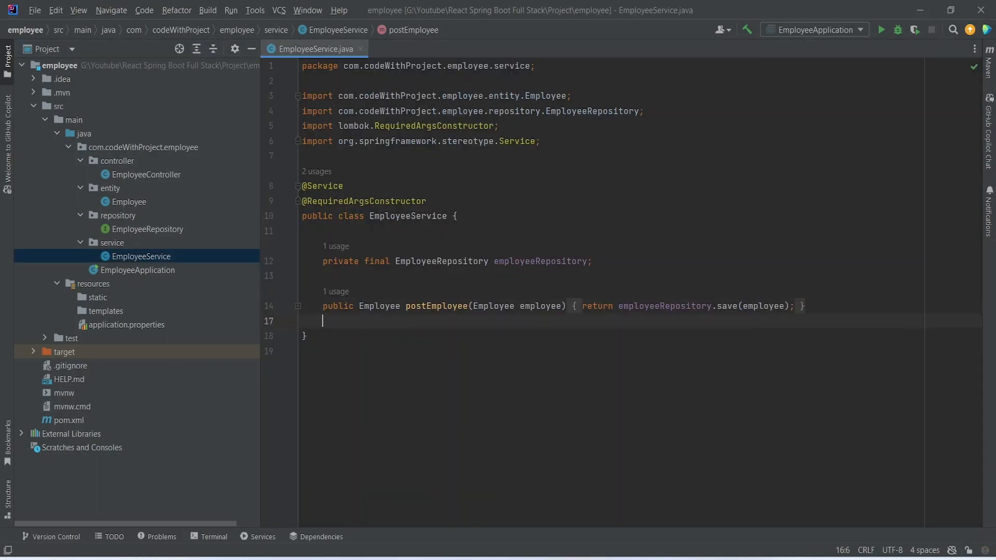
{"action": "type", "text": "publ"}
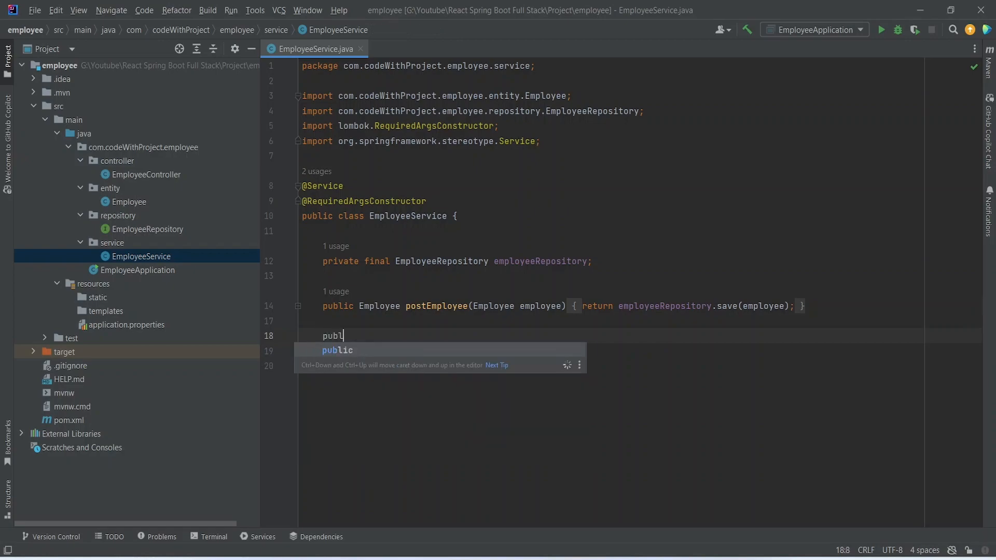
{"action": "key", "text": "Tab"}
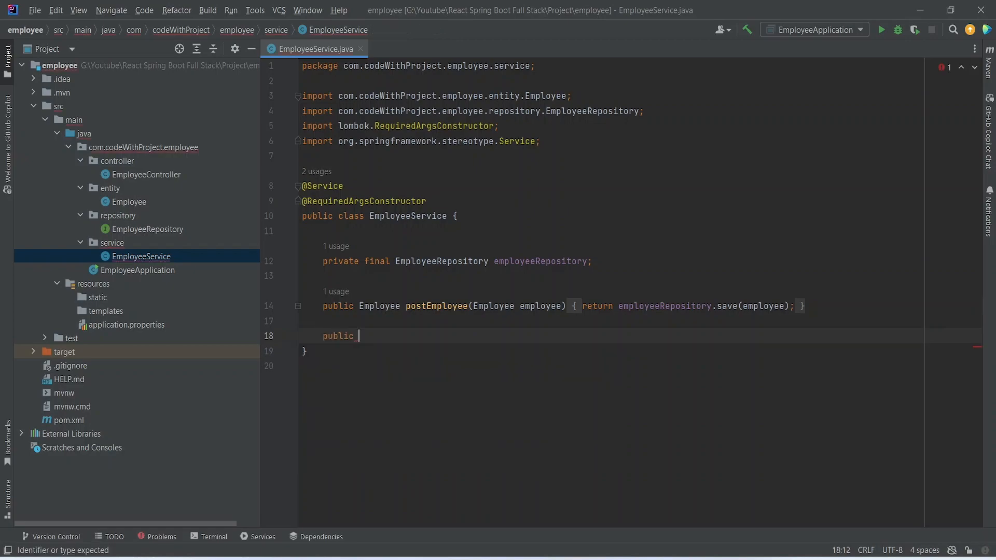
{"action": "type", "text": "List"}
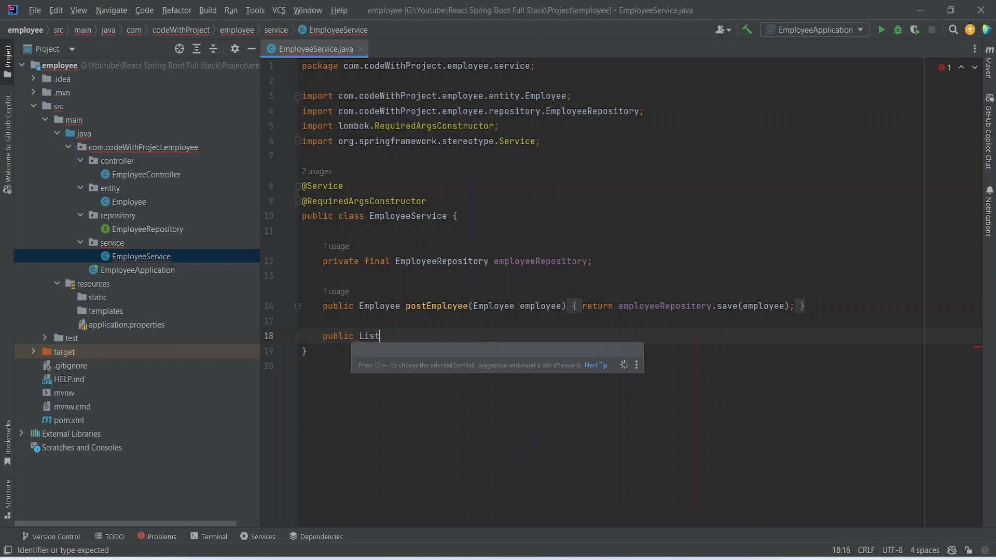
{"action": "type", "text": "<Employee>"}
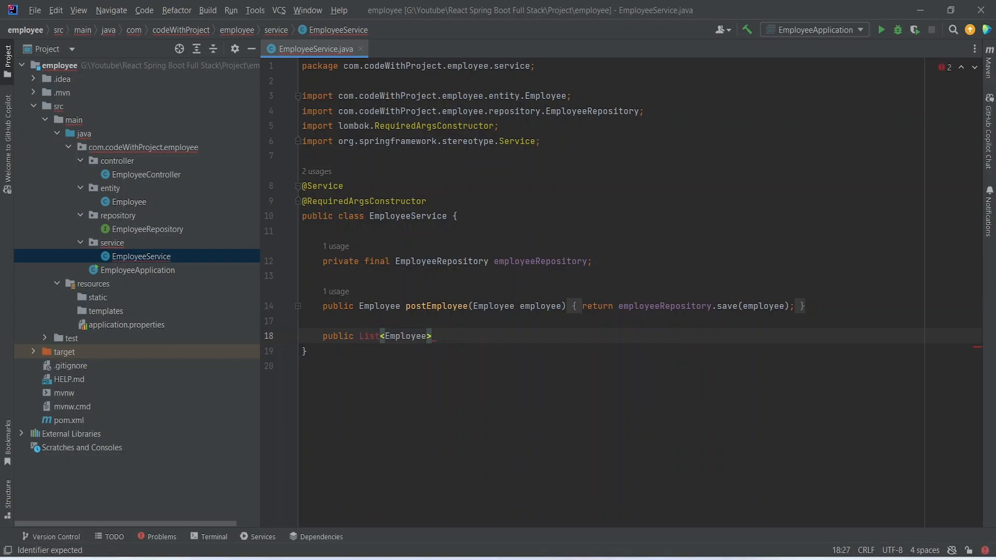
{"action": "type", "text": "getAllEmployees(){"}
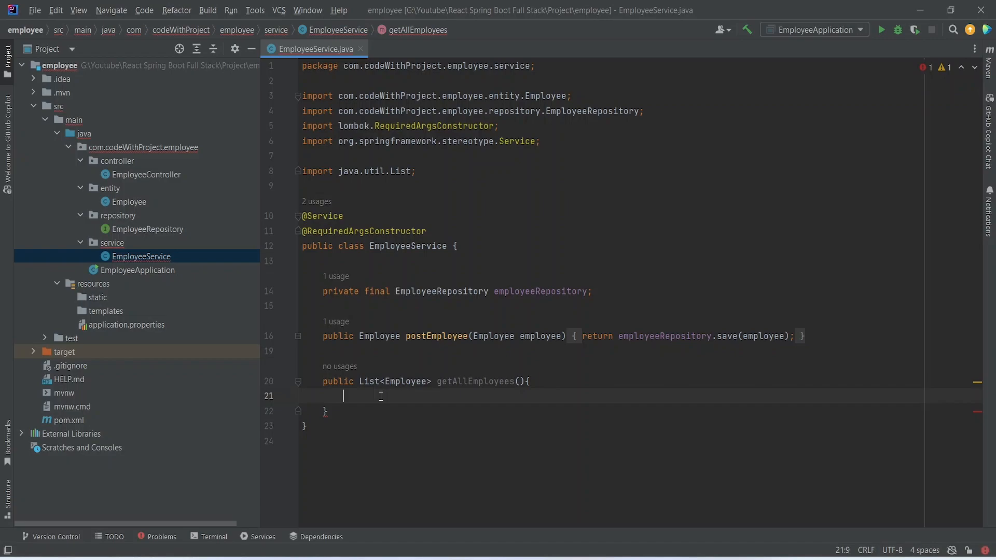
{"action": "mouse_move", "coordinate": [726, 336]}
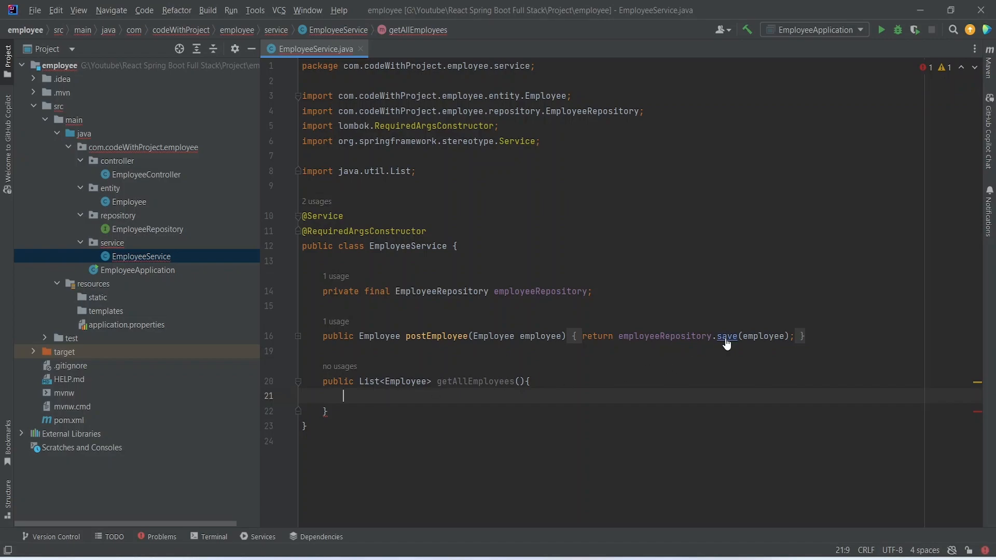
Consult the findAll declaration in CrudRepository, then return to EmployeeService.
{"action": "left_click", "coordinate": [727, 336]}
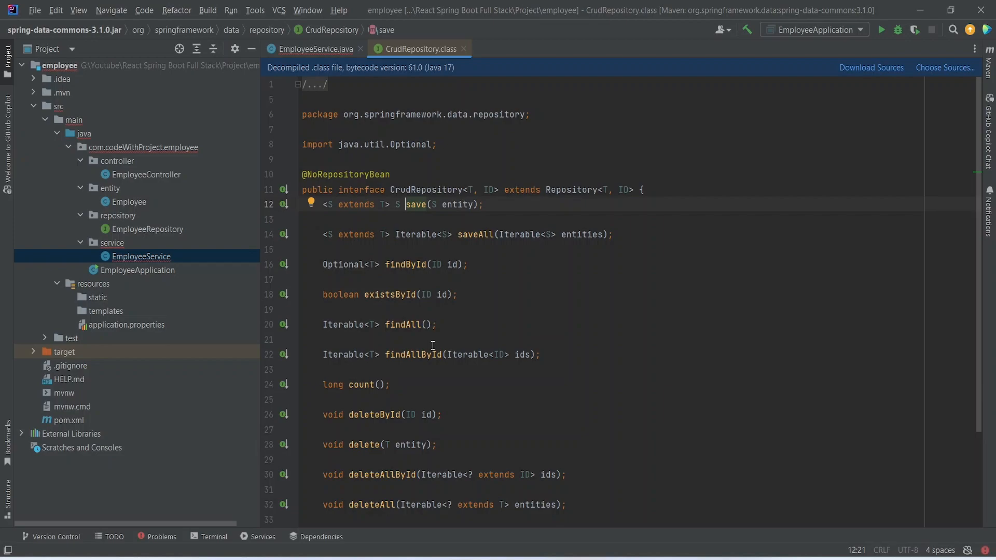
{"action": "mouse_move", "coordinate": [449, 322]}
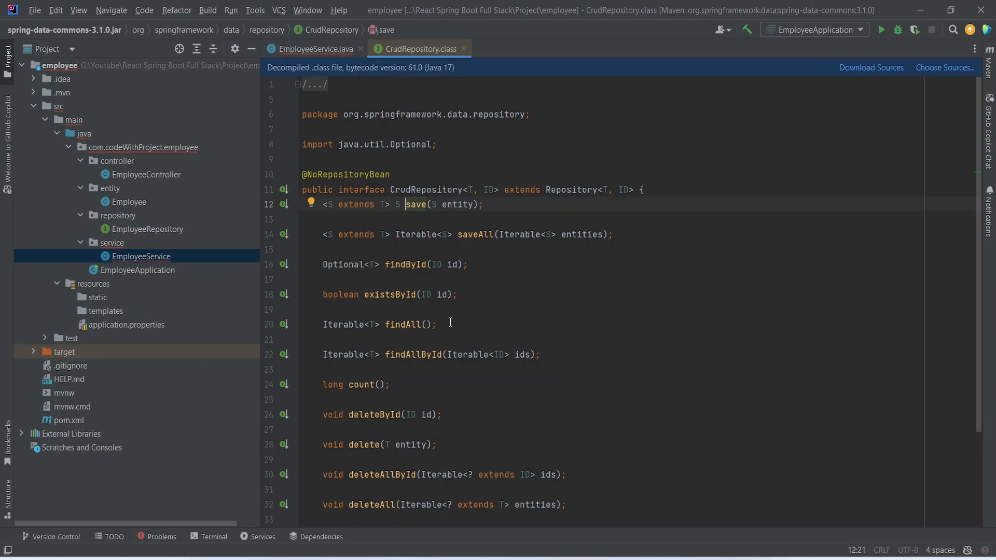
{"action": "triple_click", "coordinate": [378, 324]}
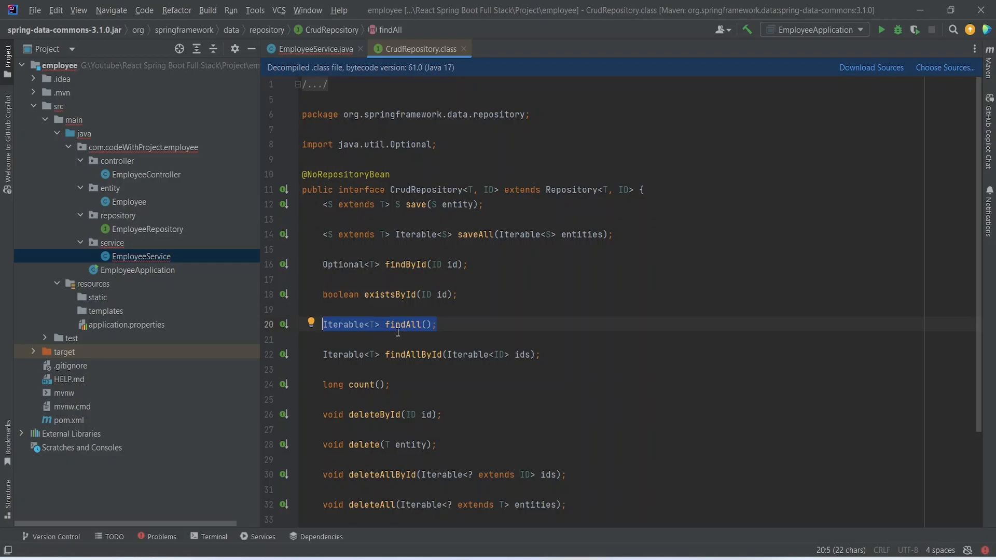
{"action": "left_click", "coordinate": [316, 49]}
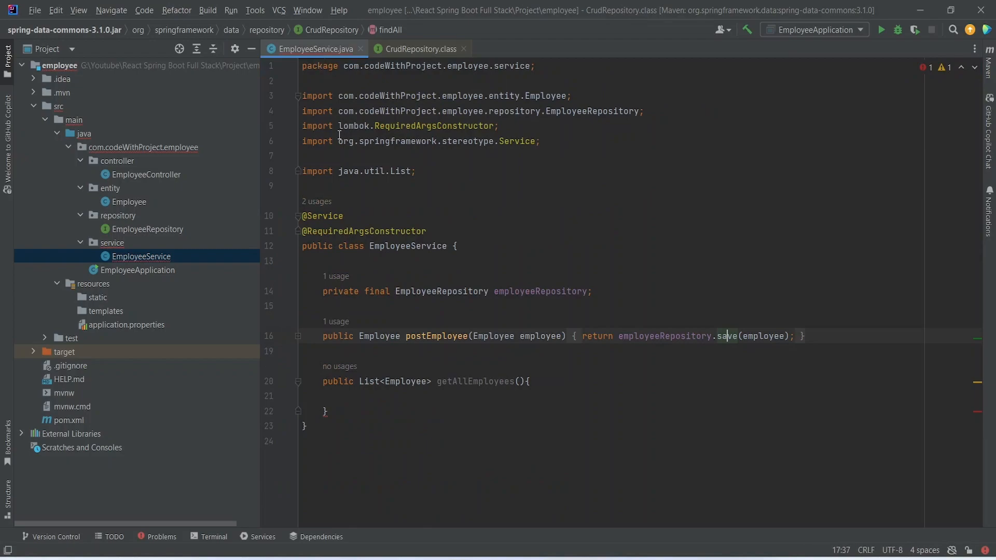
Make getAllEmployees return employeeRepository.findAll() using the no-argument completion.
{"action": "type", "text": "return e"}
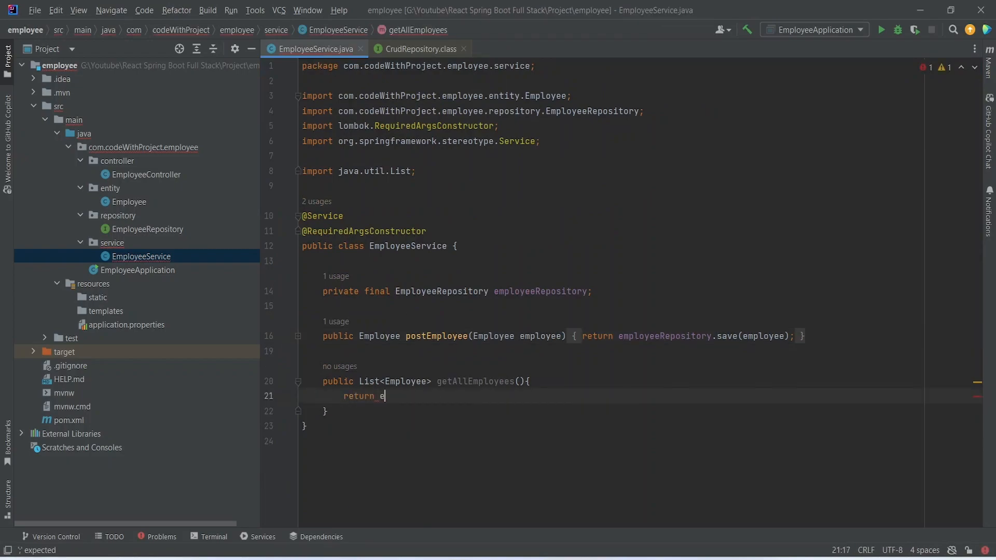
{"action": "type", "text": "mployeeRepository."}
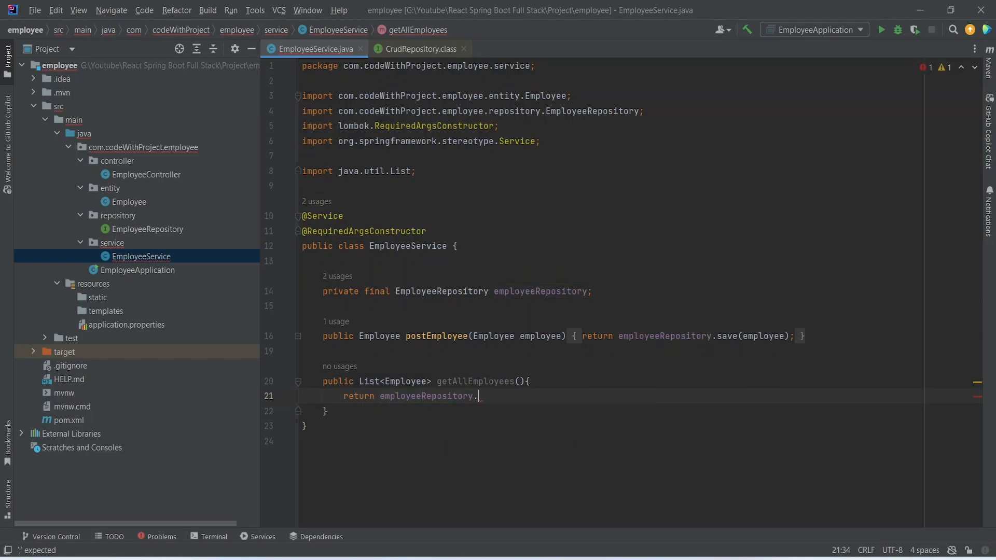
{"action": "type", "text": "find"}
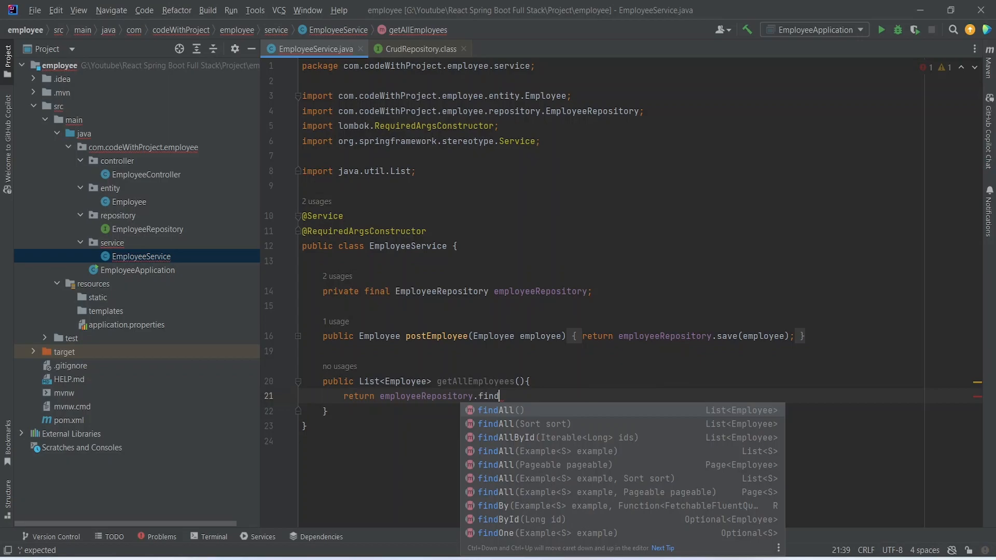
{"action": "mouse_move", "coordinate": [678, 408]}
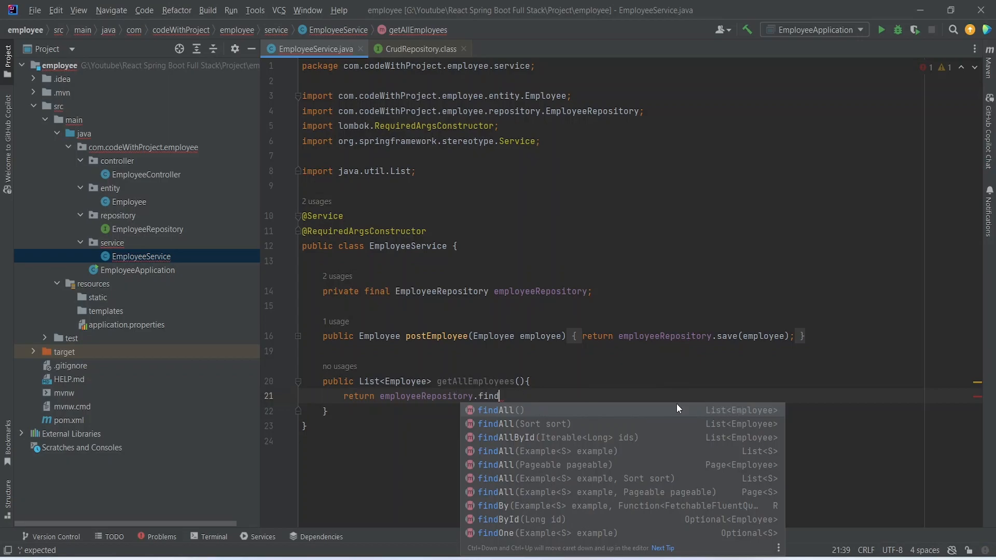
{"action": "left_click", "coordinate": [502, 410]}
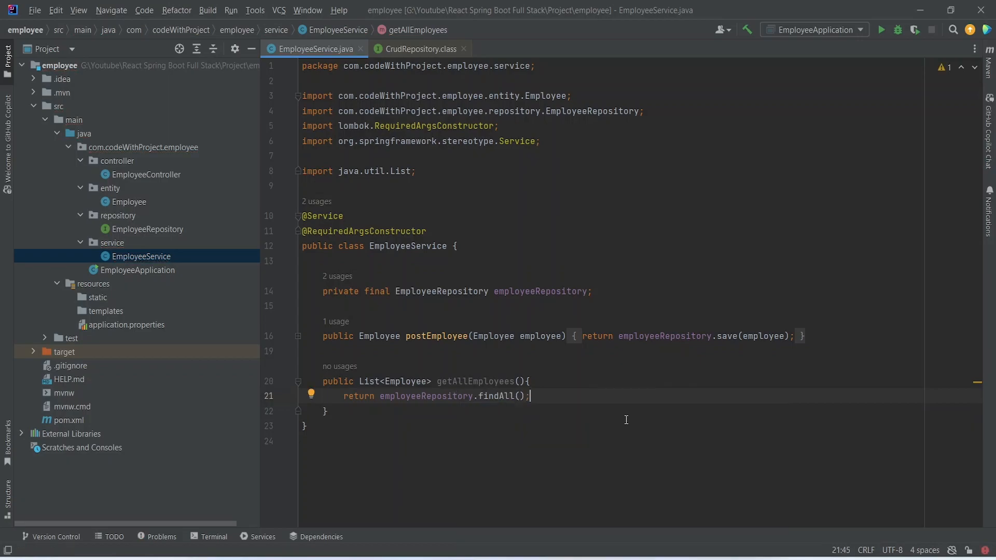
{"action": "mouse_move", "coordinate": [551, 419]}
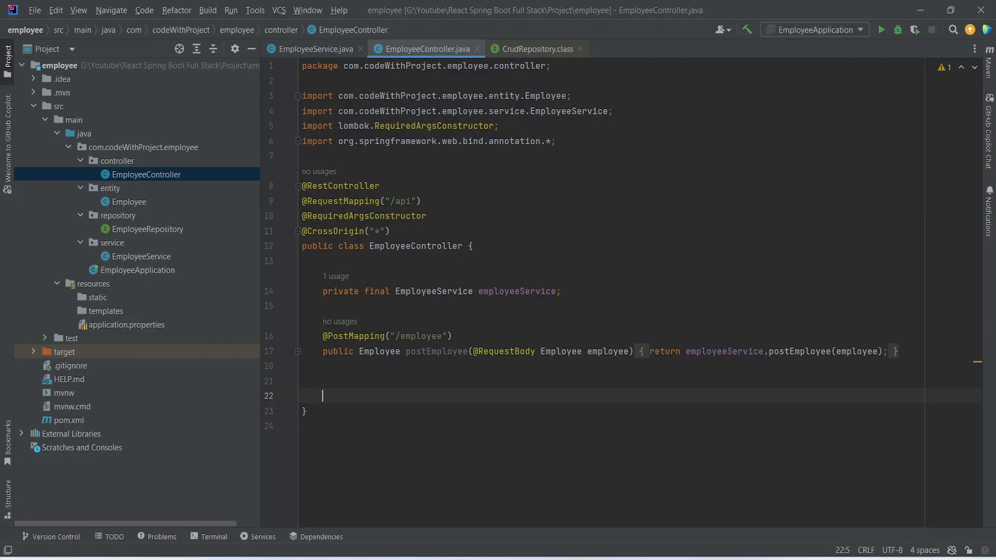
Add controller method getAllEmployees returning employeeService.getAllEmployees(), importing java.util.List.
{"action": "type", "text": "public List<E>"}
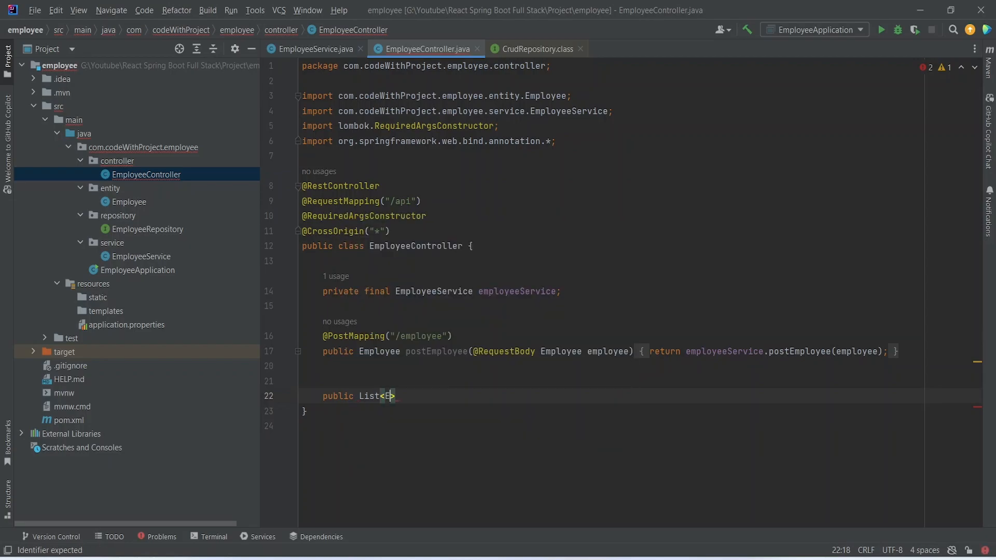
{"action": "type", "text": "mployee"}
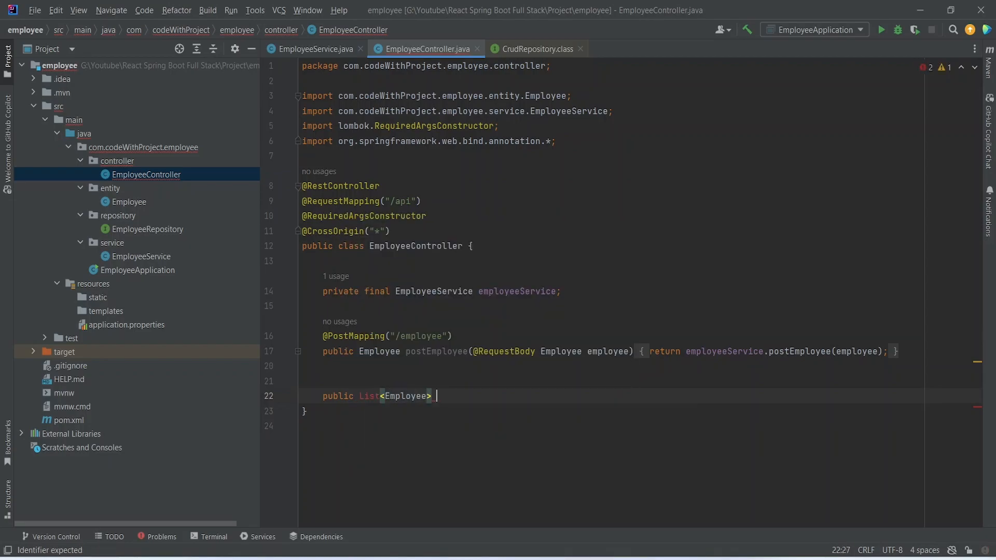
{"action": "type", "text": "getAllEmployees"}
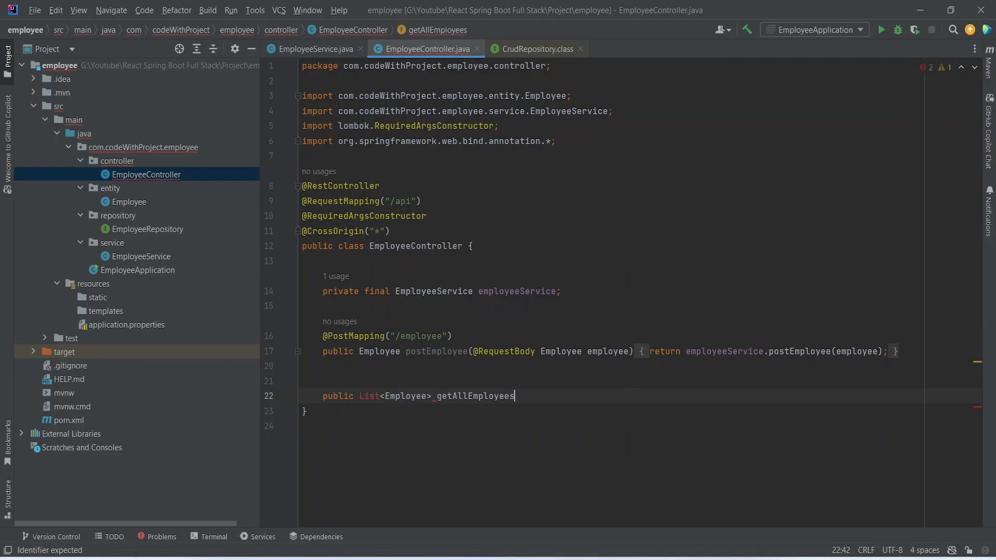
{"action": "type", "text": "(){"}
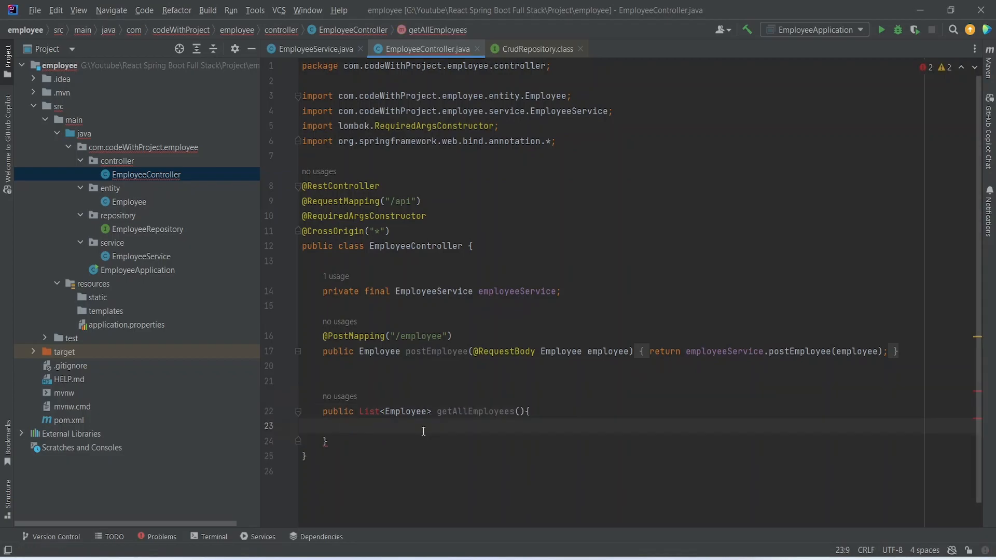
{"action": "type", "text": "return"}
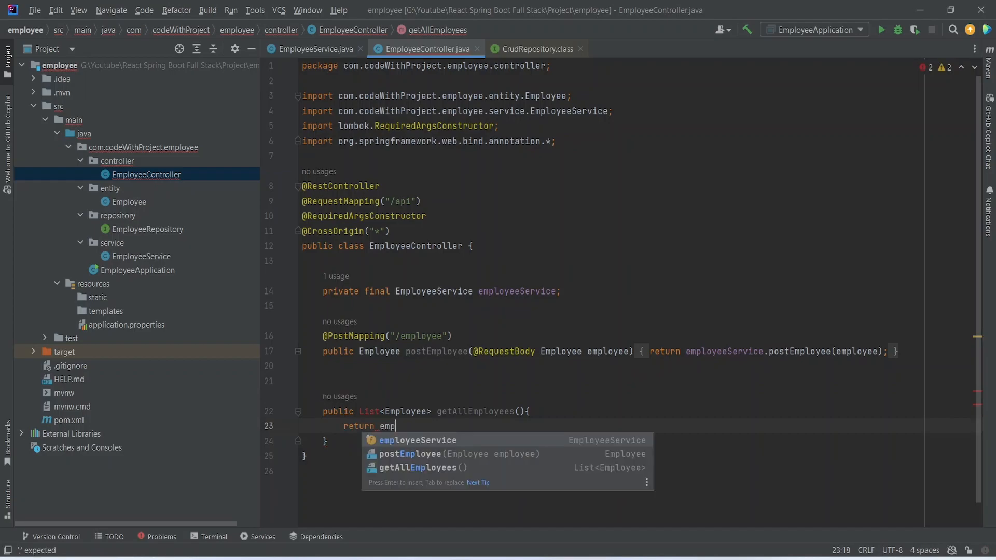
{"action": "type", "text": "employeeService.getAllEmployees("}
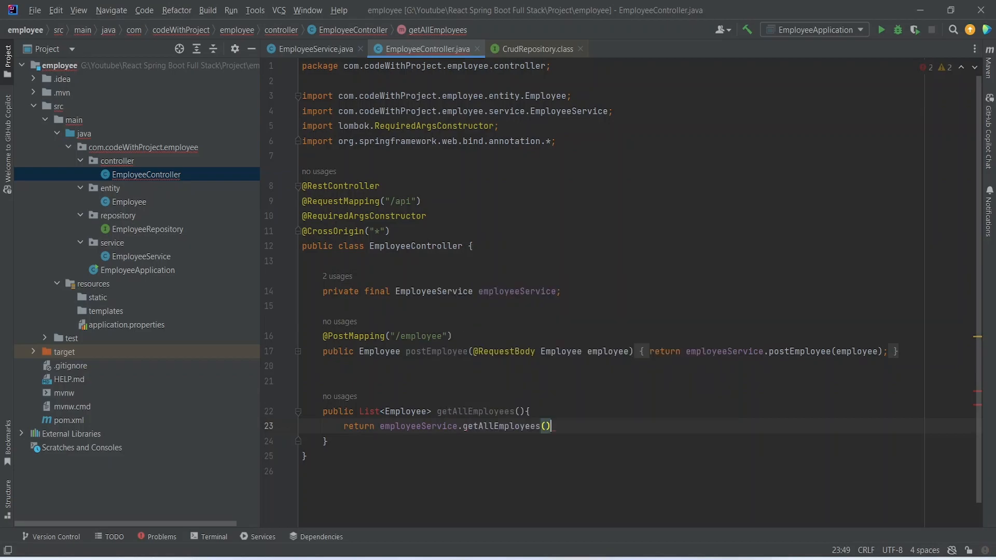
{"action": "type", "text": ";"}
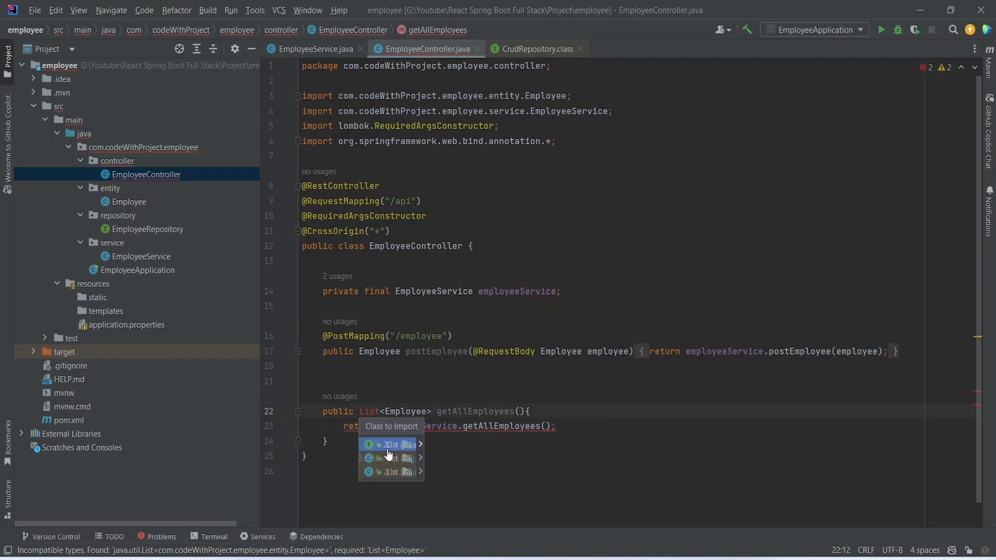
{"action": "left_click", "coordinate": [391, 444]}
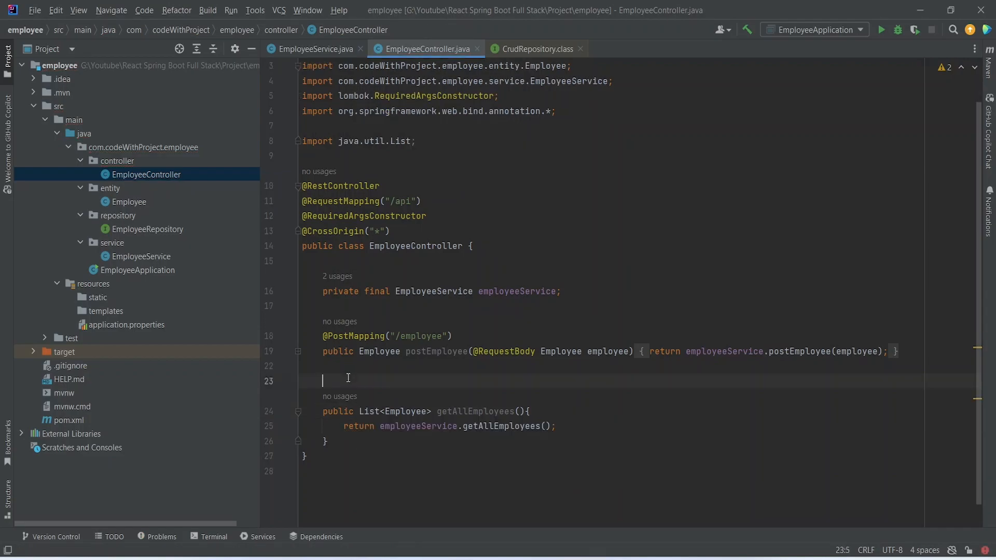
{"action": "type", "text": "@"}
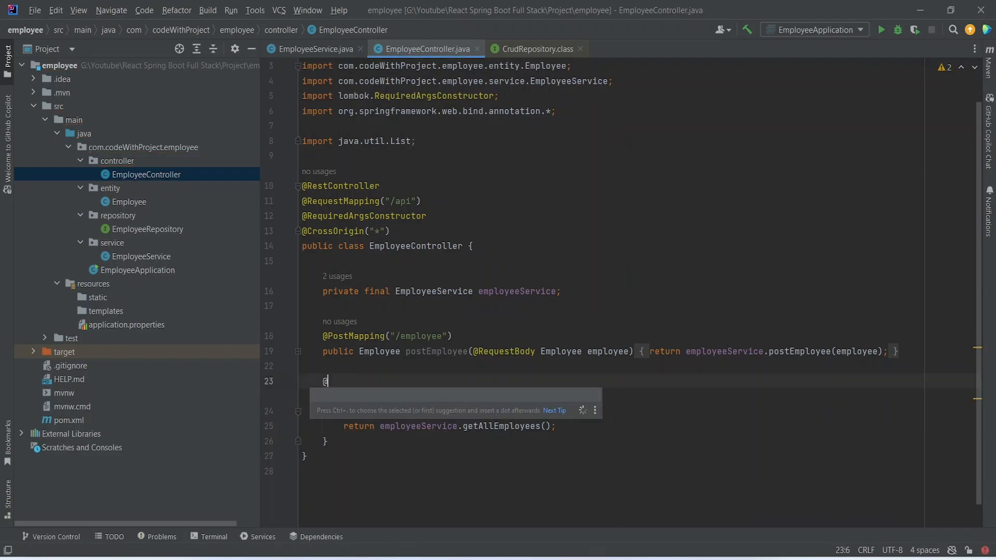
{"action": "type", "text": "Get"}
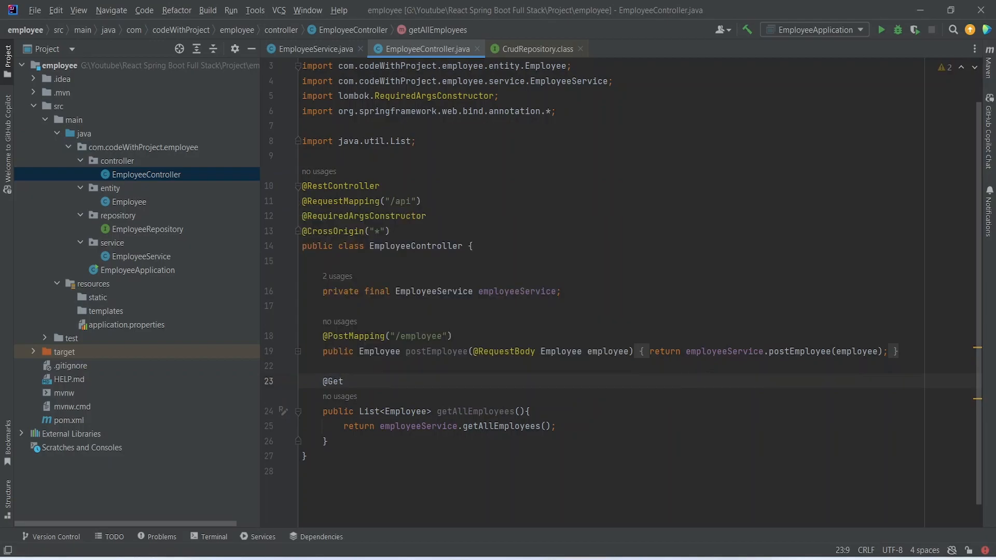
{"action": "type", "text": "Mapping"}
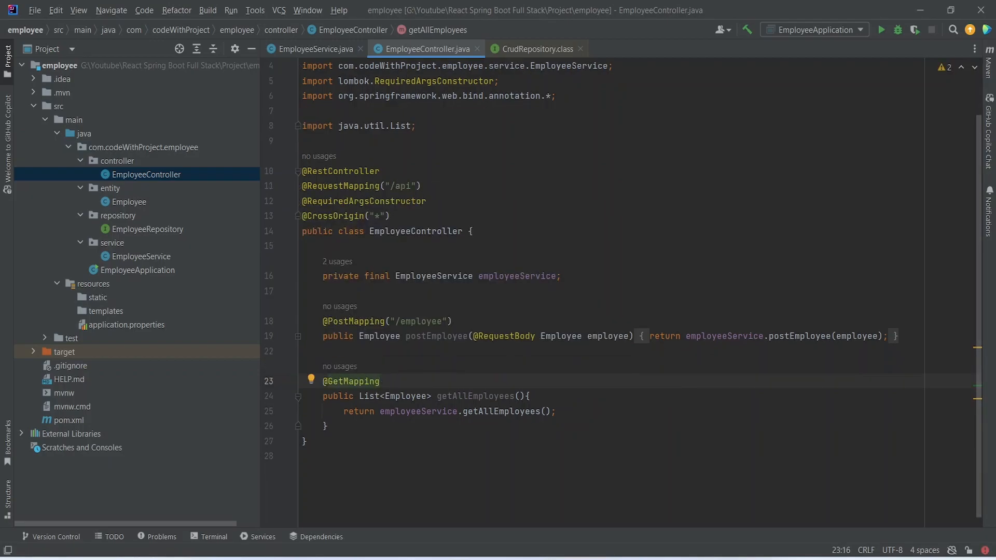
{"action": "type", "text": "(\"\")"}
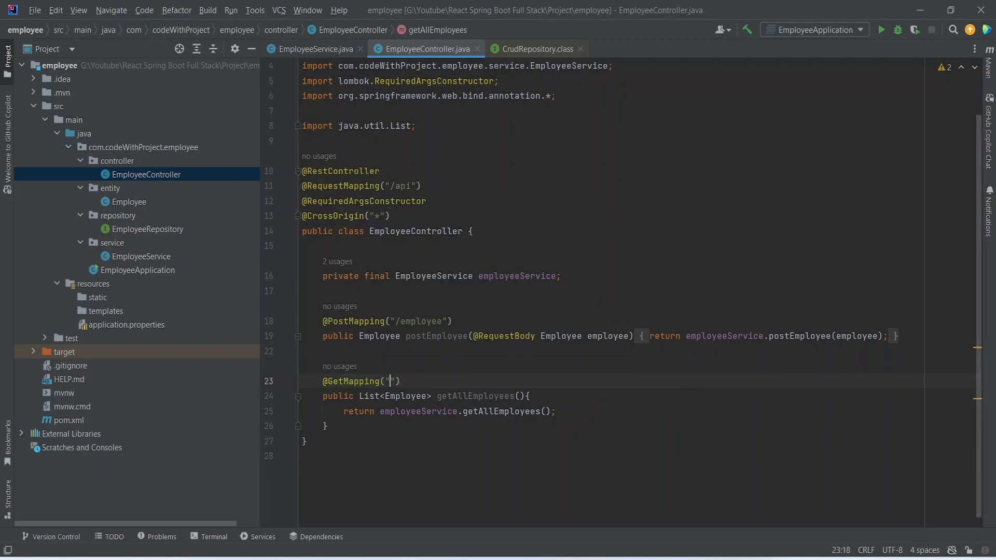
{"action": "type", "text": "/employees"}
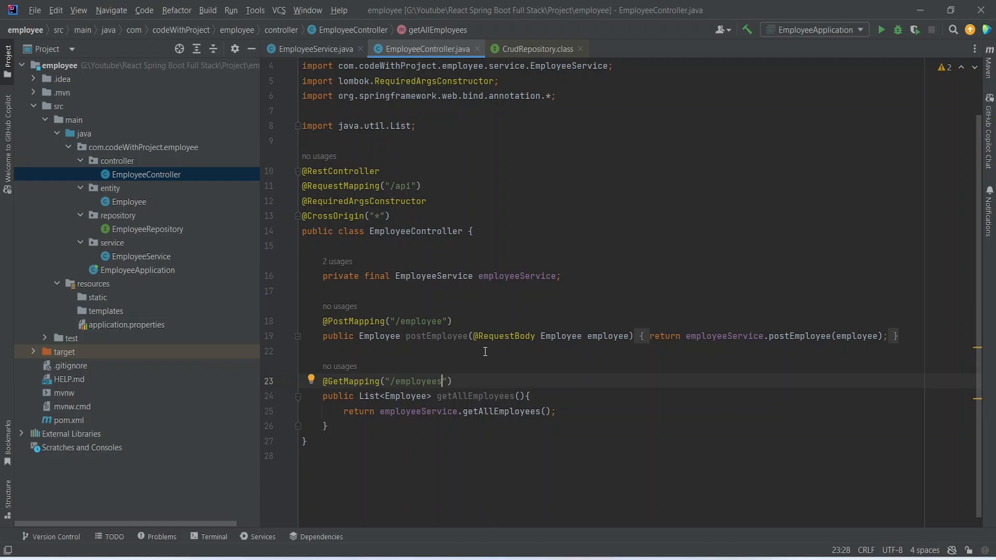
{"action": "mouse_move", "coordinate": [822, 54]}
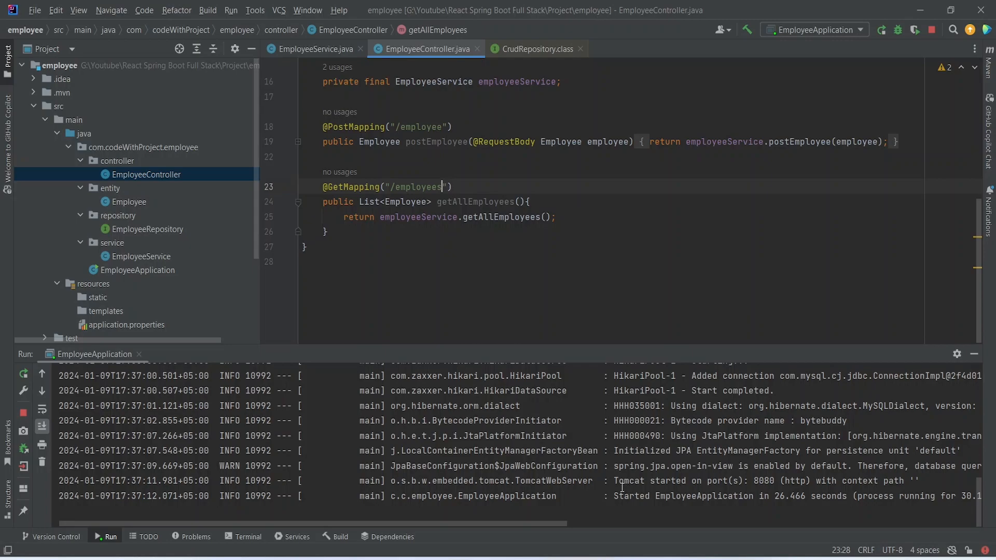
Highlight the 'Tomcat started on port 8080' line in the run log.
{"action": "left_click_drag", "start_coordinate": [617, 480], "coordinate": [755, 480]}
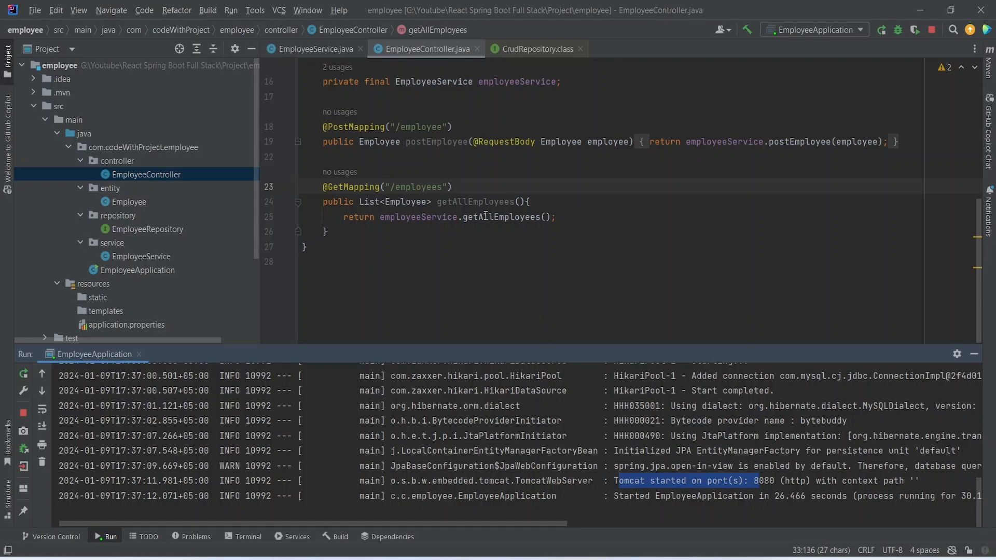
{"action": "mouse_move", "coordinate": [486, 203]}
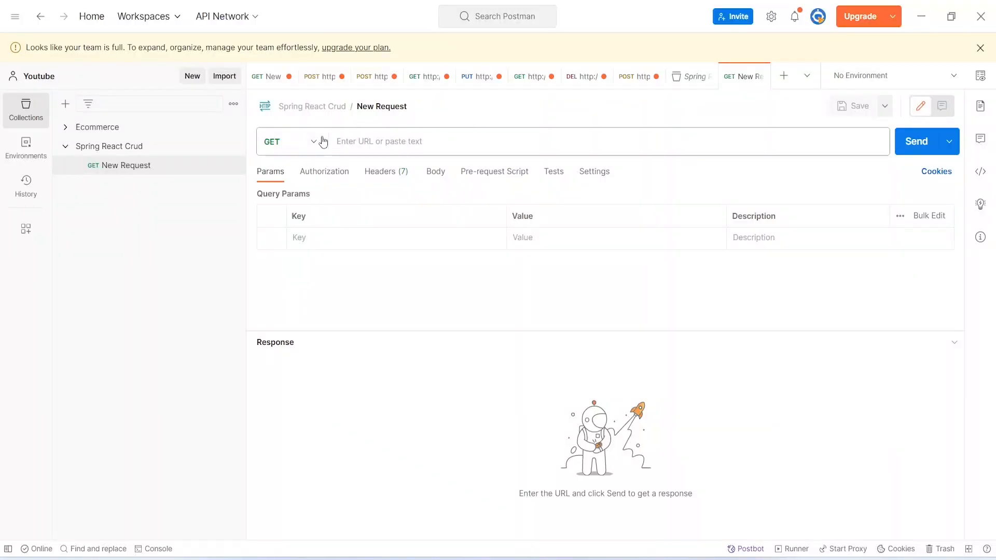
{"action": "left_click", "coordinate": [291, 141]}
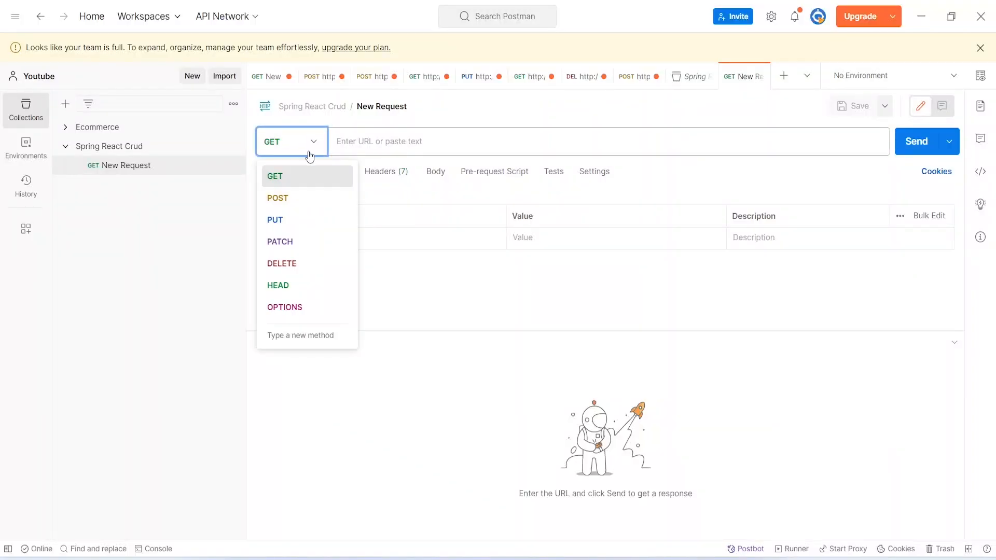
{"action": "left_click", "coordinate": [274, 176]}
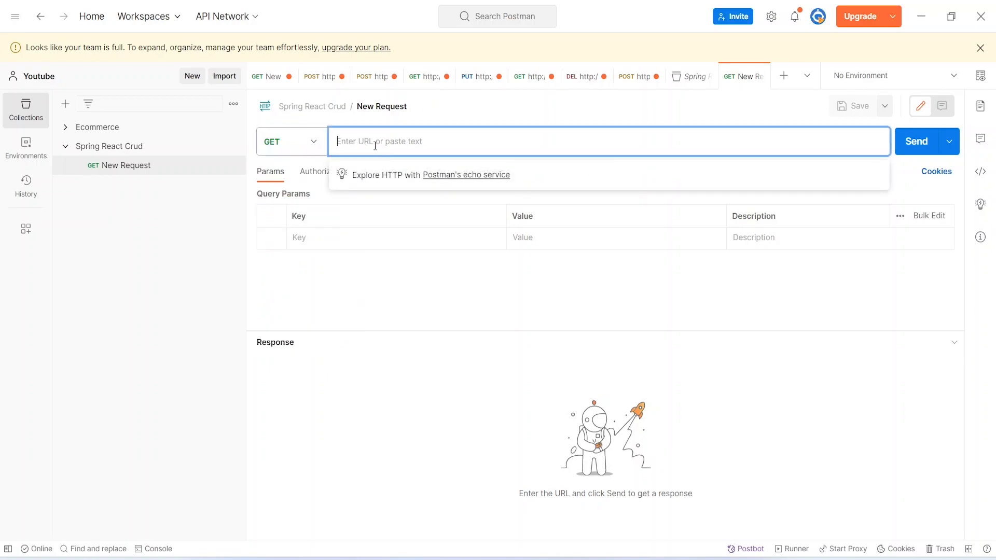
{"action": "type", "text": "http://localhost:8080/"}
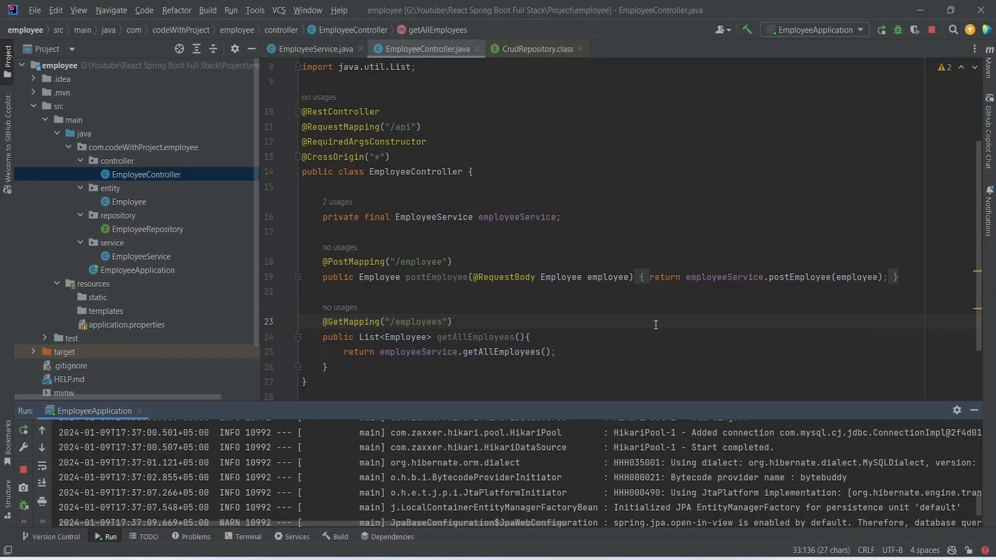
{"action": "mouse_move", "coordinate": [515, 248]}
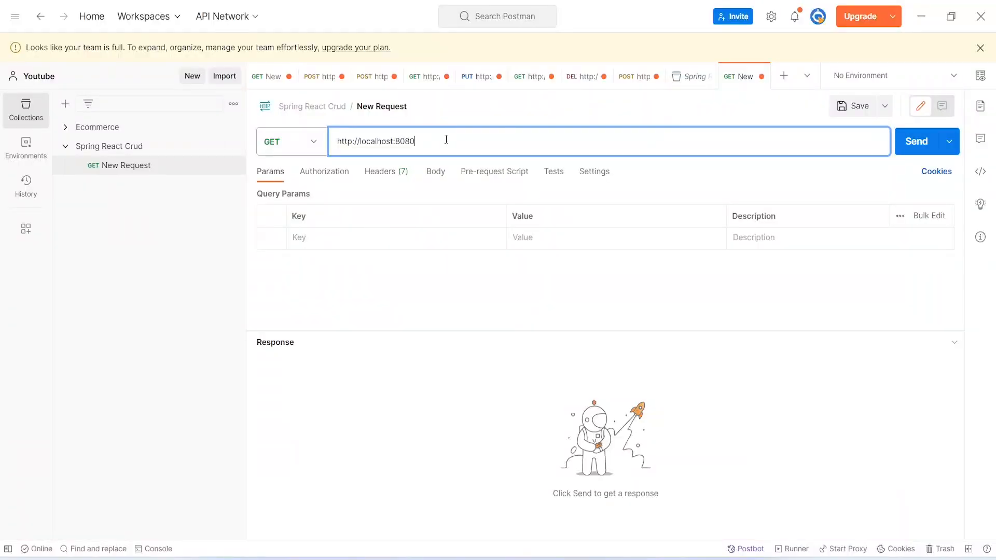
Append /api/employees to the Postman request URL.
{"action": "type", "text": "/api"}
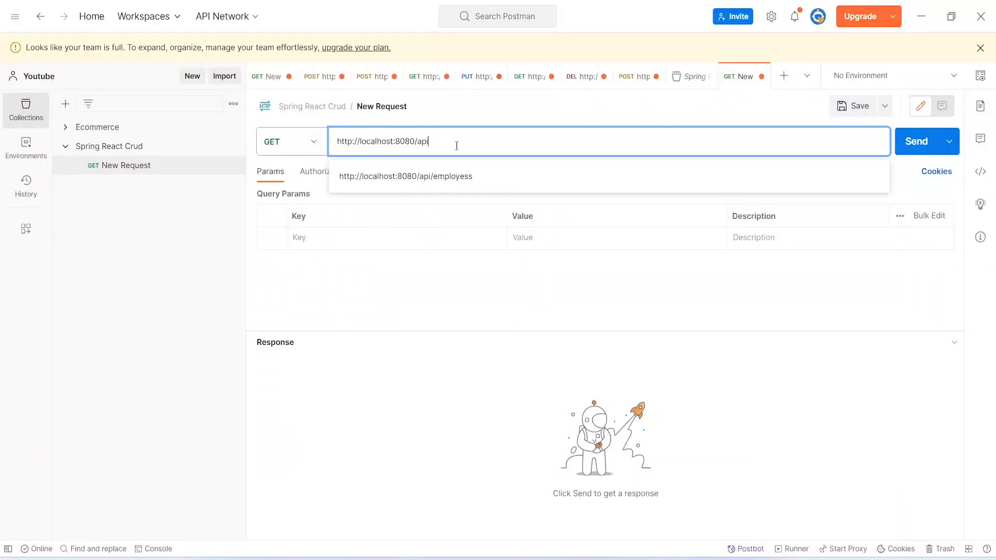
{"action": "type", "text": "/employees"}
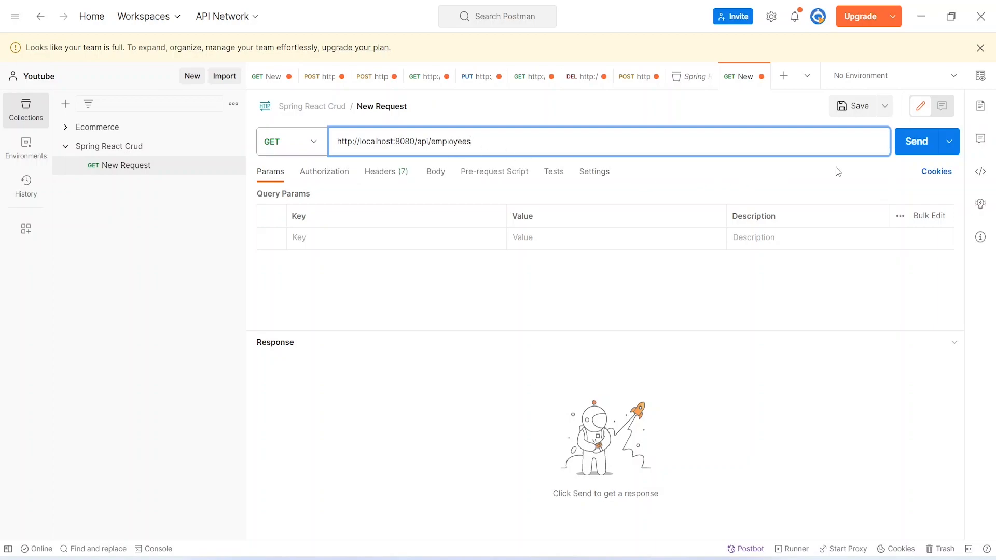
{"action": "mouse_move", "coordinate": [915, 141]}
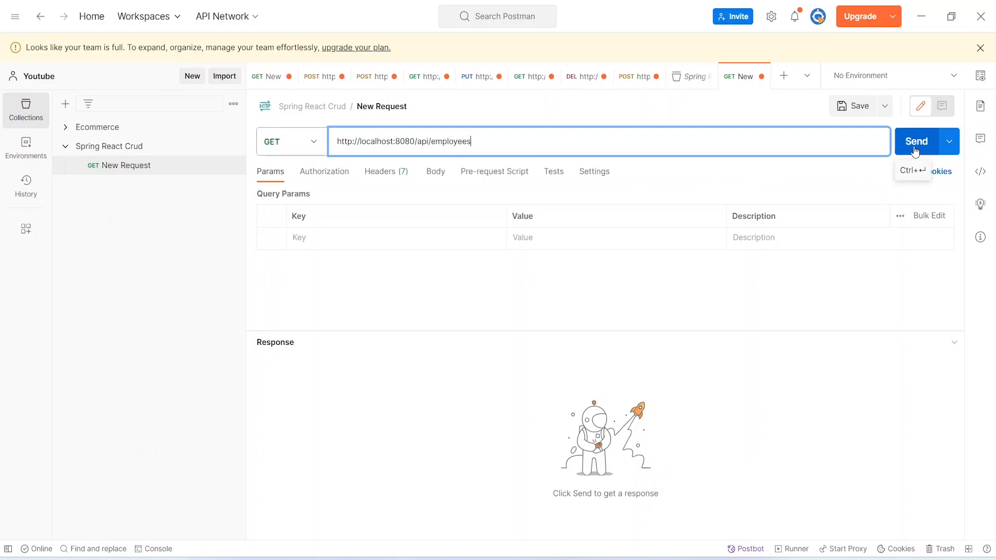
{"action": "left_click", "coordinate": [916, 141]}
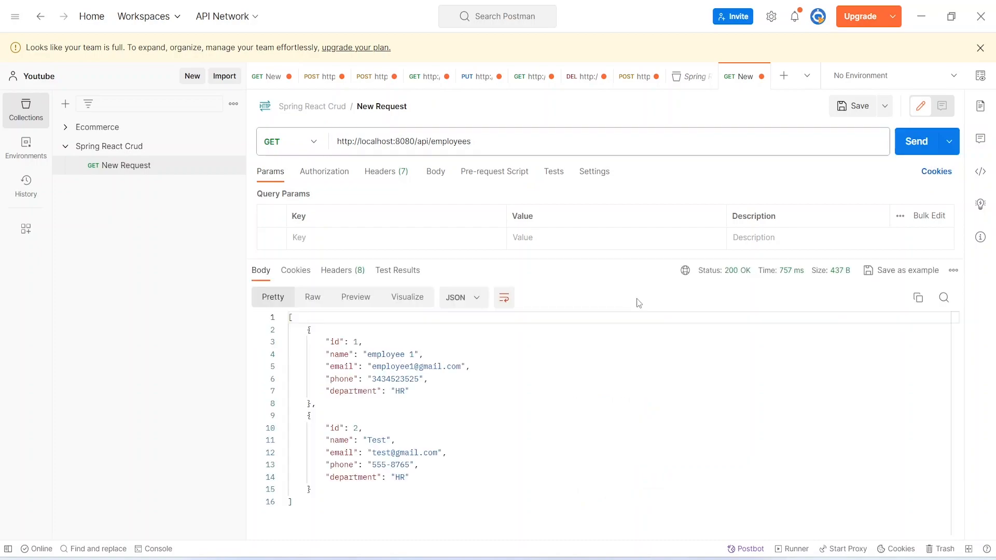
{"action": "mouse_move", "coordinate": [730, 284]}
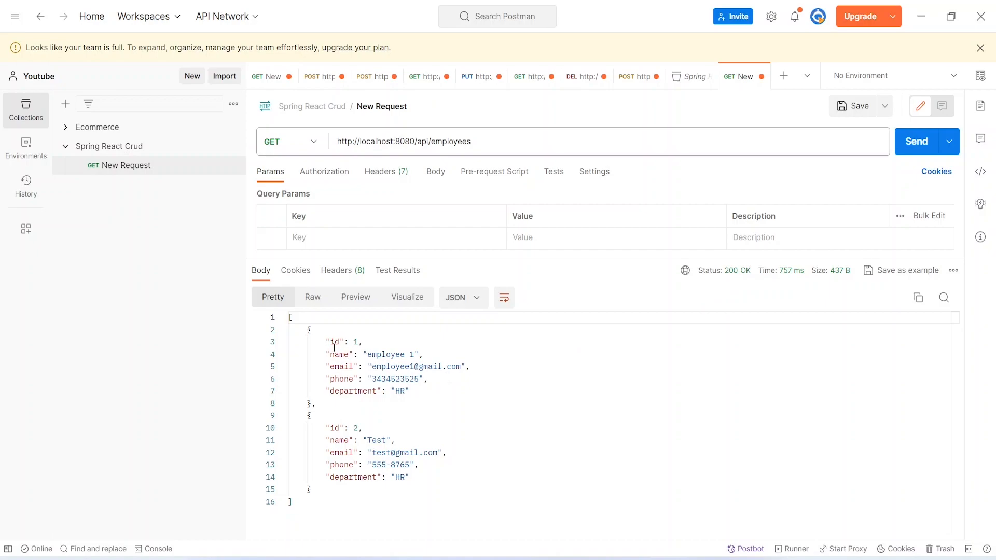
{"action": "mouse_move", "coordinate": [336, 453]}
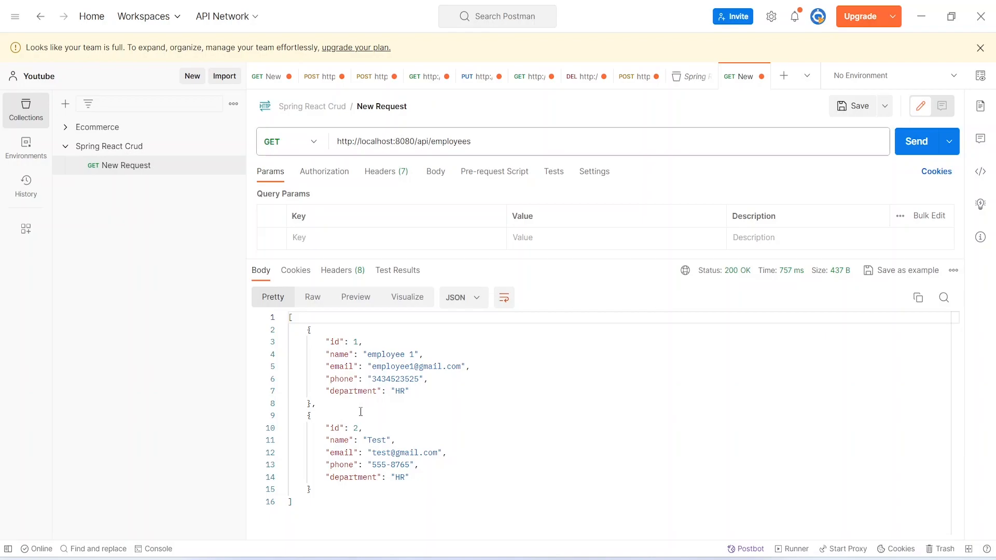
{"action": "mouse_move", "coordinate": [370, 367]}
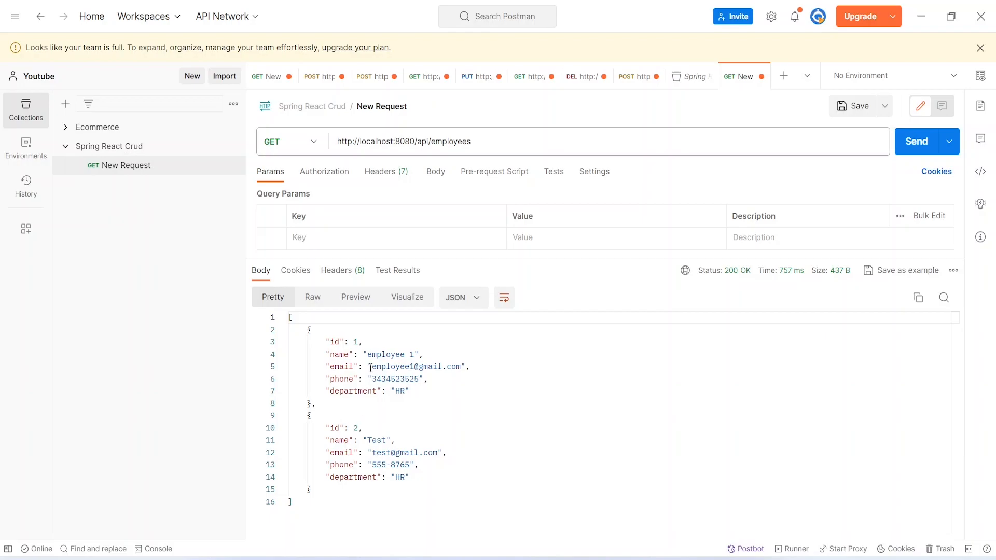